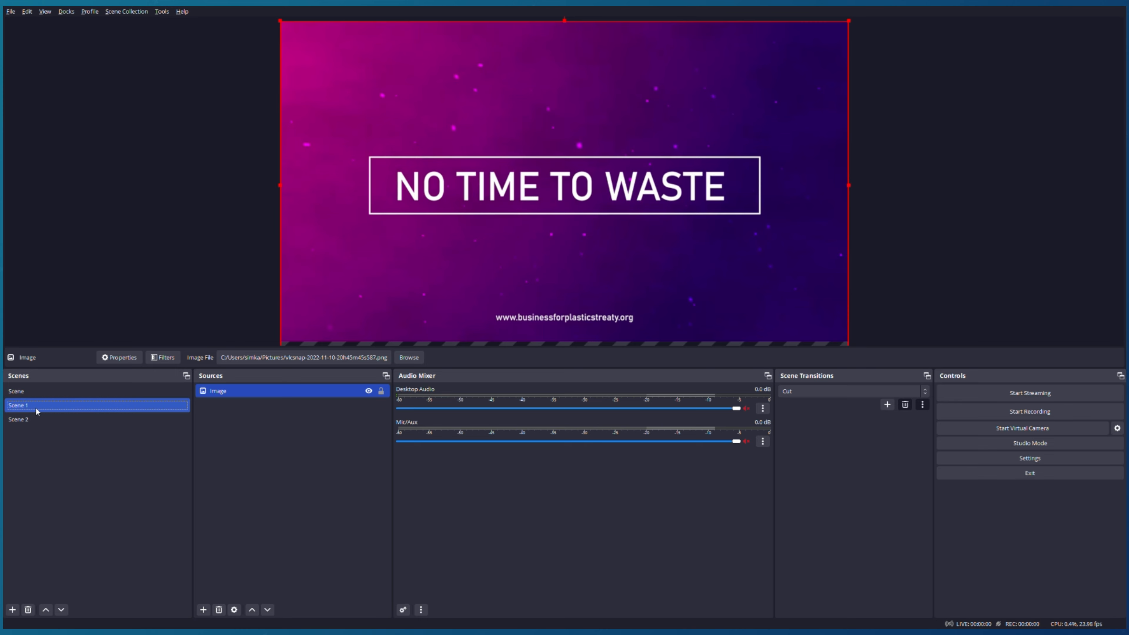
# Check the contents of Scene 1 and Scene 2, both showing the NO TIME TO WASTE image
pyautogui.click(17, 419)
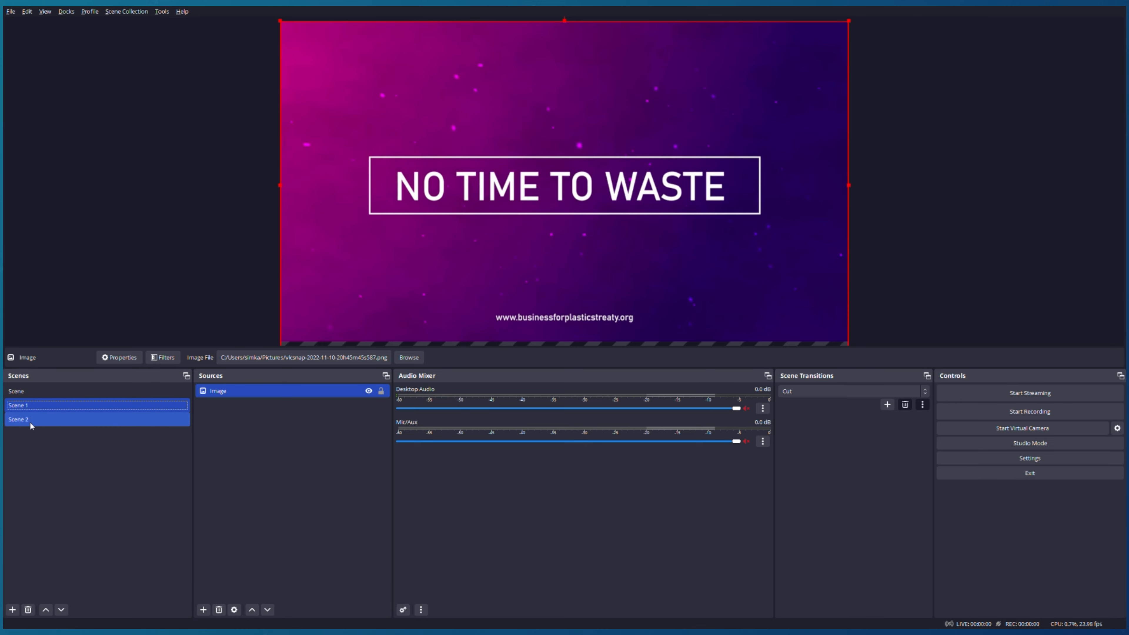
pyautogui.click(72, 420)
pyautogui.write('O')
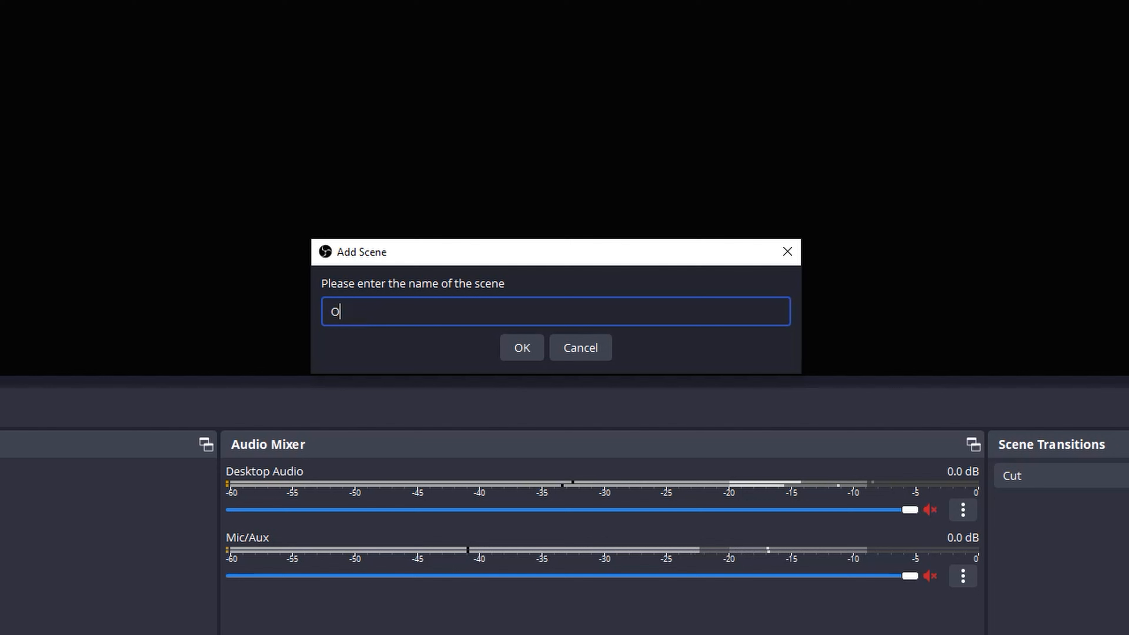
# Add a scene 'Opener' with a new media source named 'Animation Start'
pyautogui.write('pener')
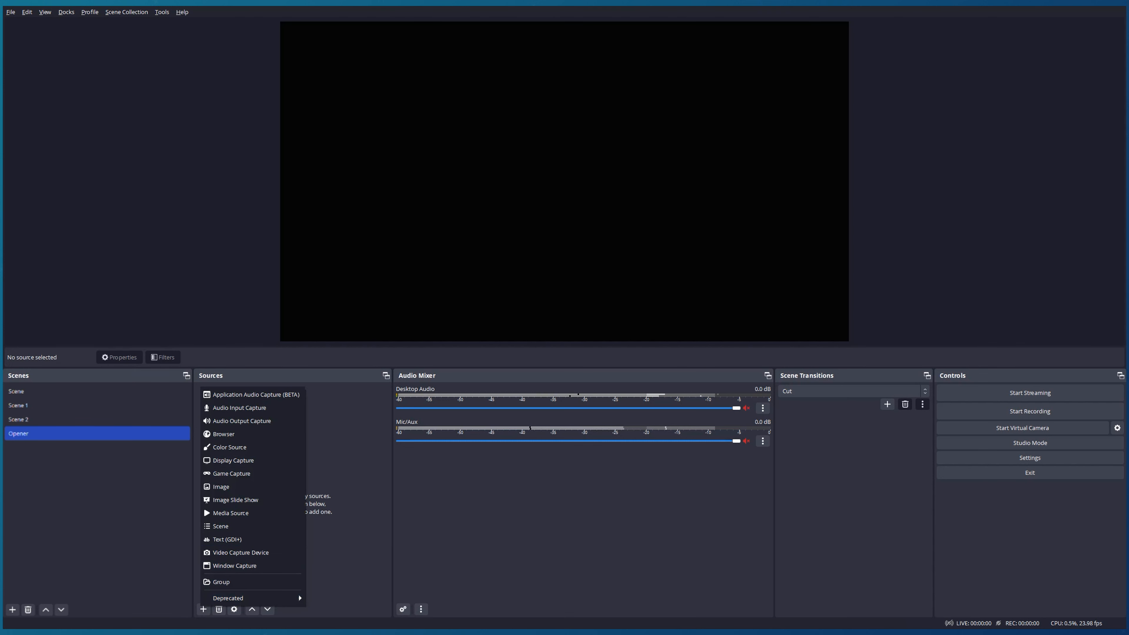
pyautogui.click(231, 512)
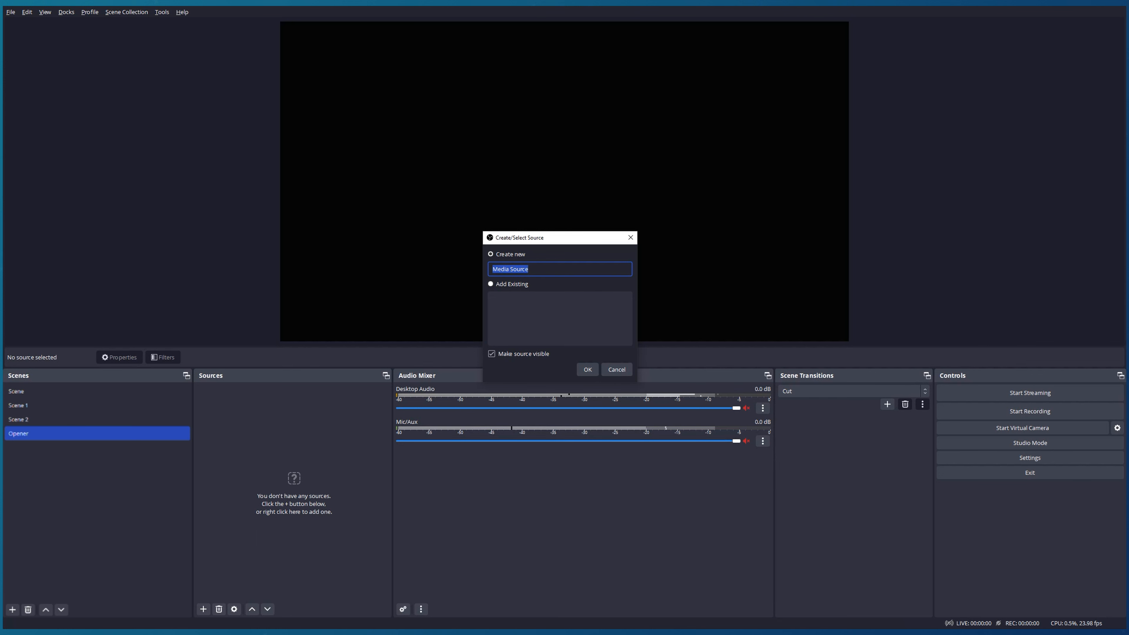
pyautogui.write('Animation Start')
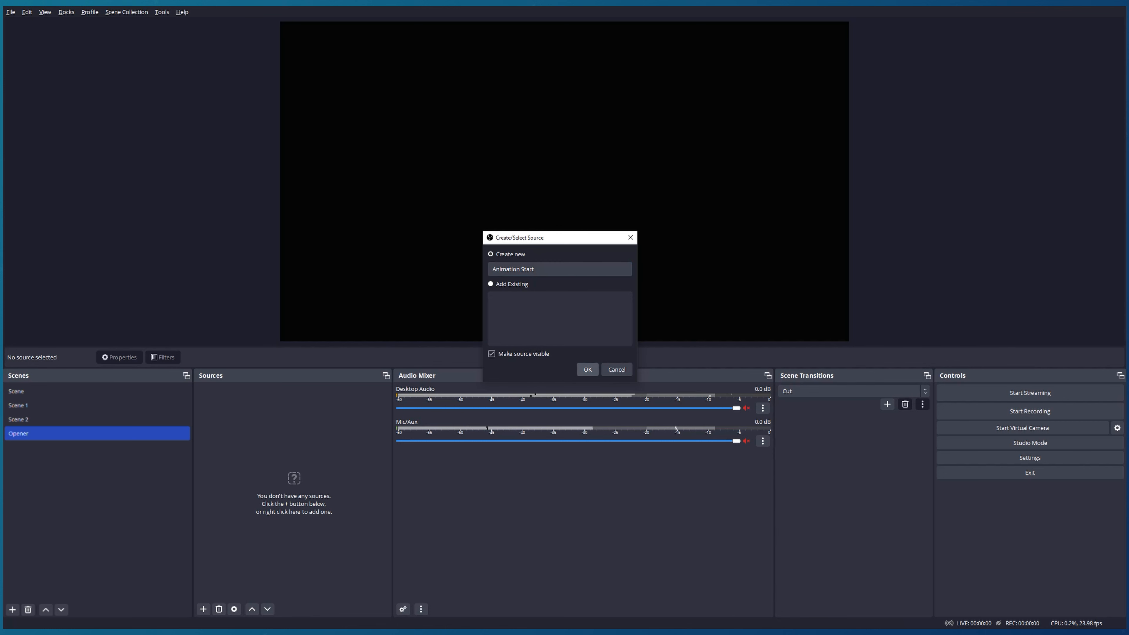
pyautogui.click(586, 369)
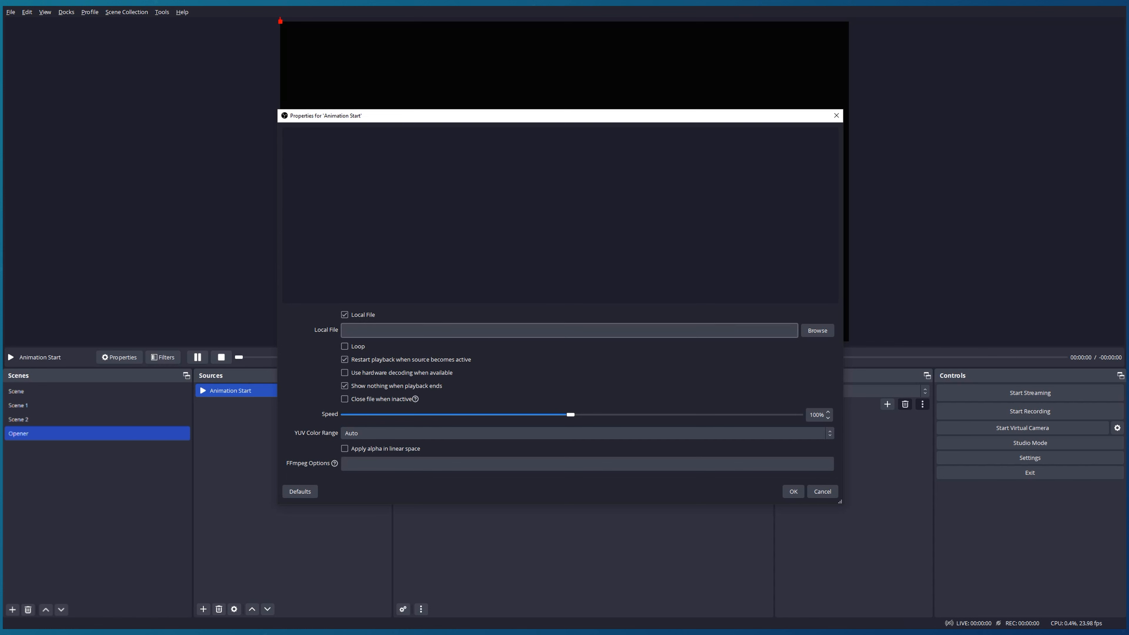
# Point Animation Start to 4_Opener.mov in the Desktop's Live Streaming AE folder
pyautogui.click(815, 330)
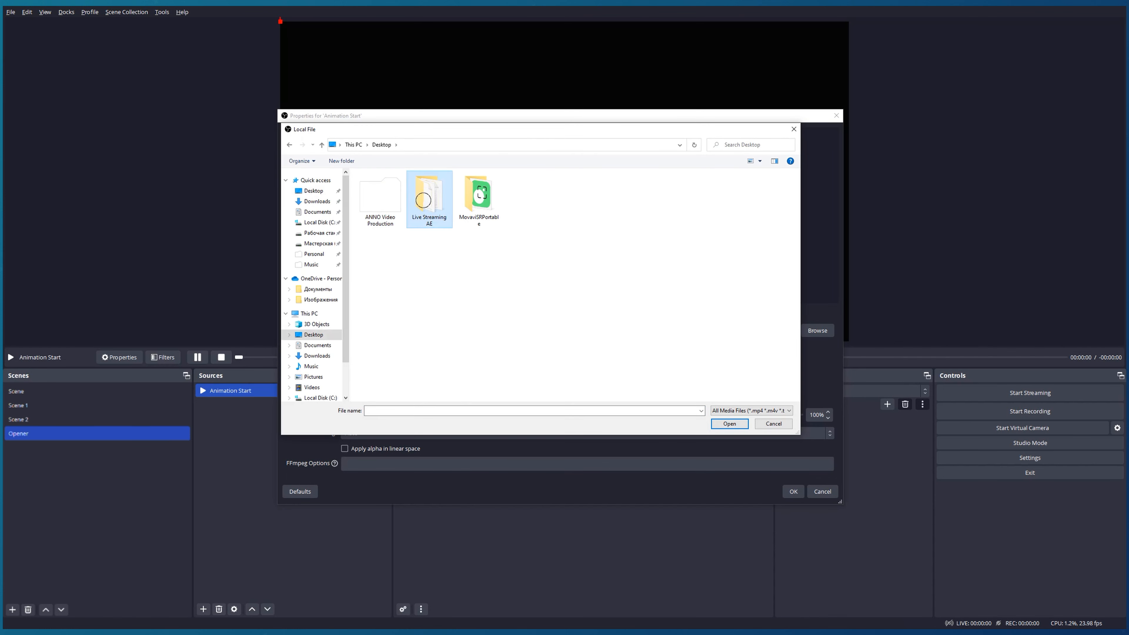
pyautogui.doubleClick(429, 194)
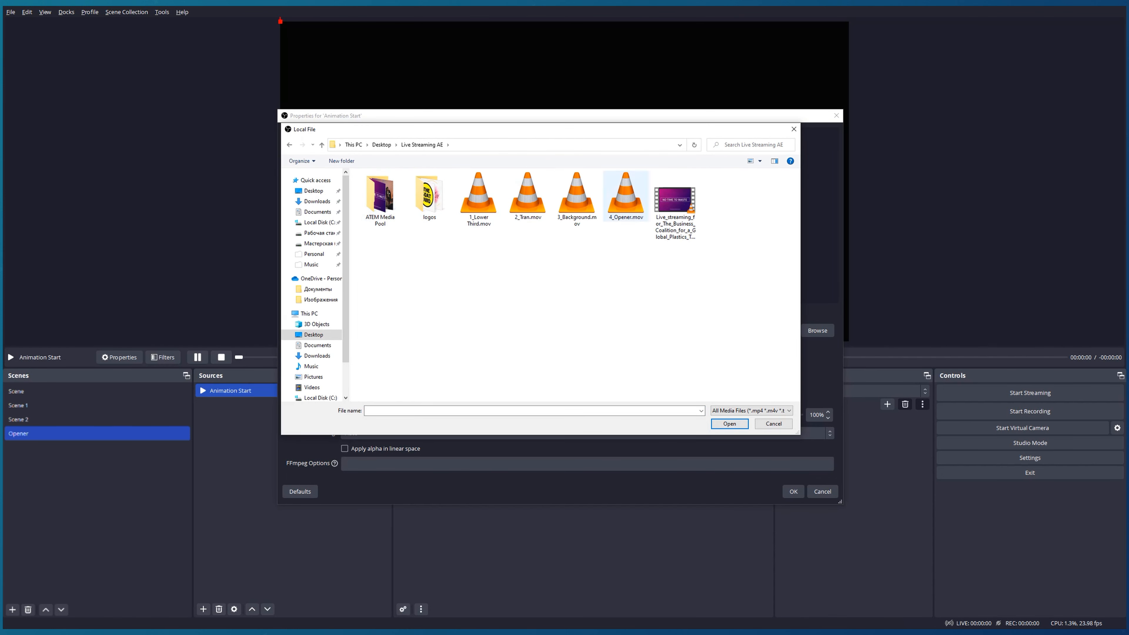
pyautogui.click(729, 423)
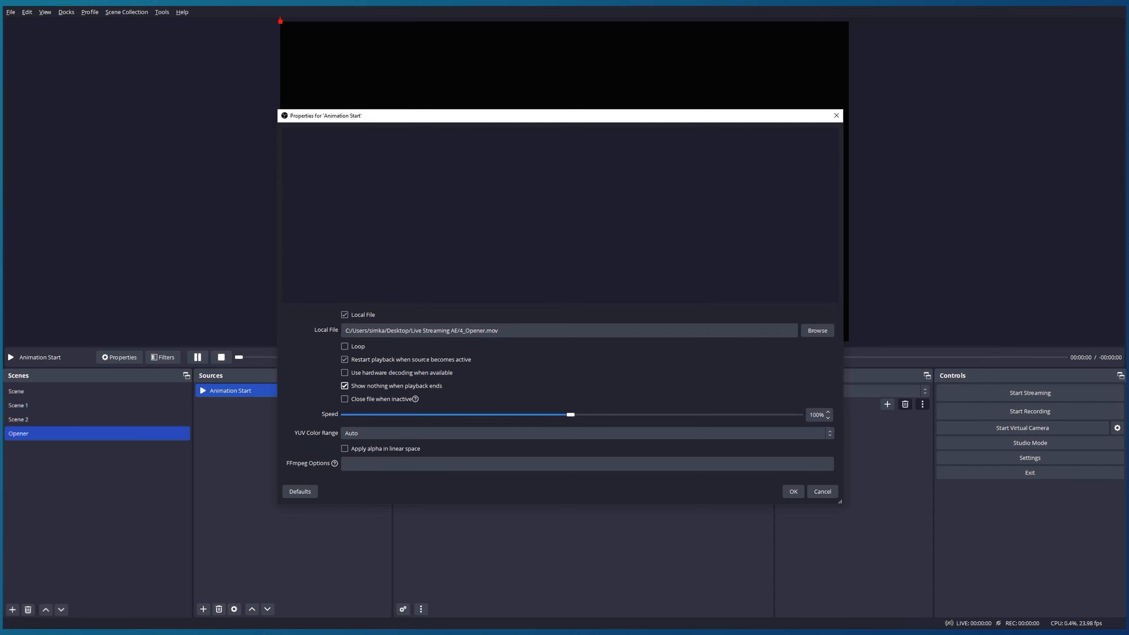
# Uncheck 'Show nothing when playback ends', apply, and make Animation Start visible so the opener plays
pyautogui.click(346, 386)
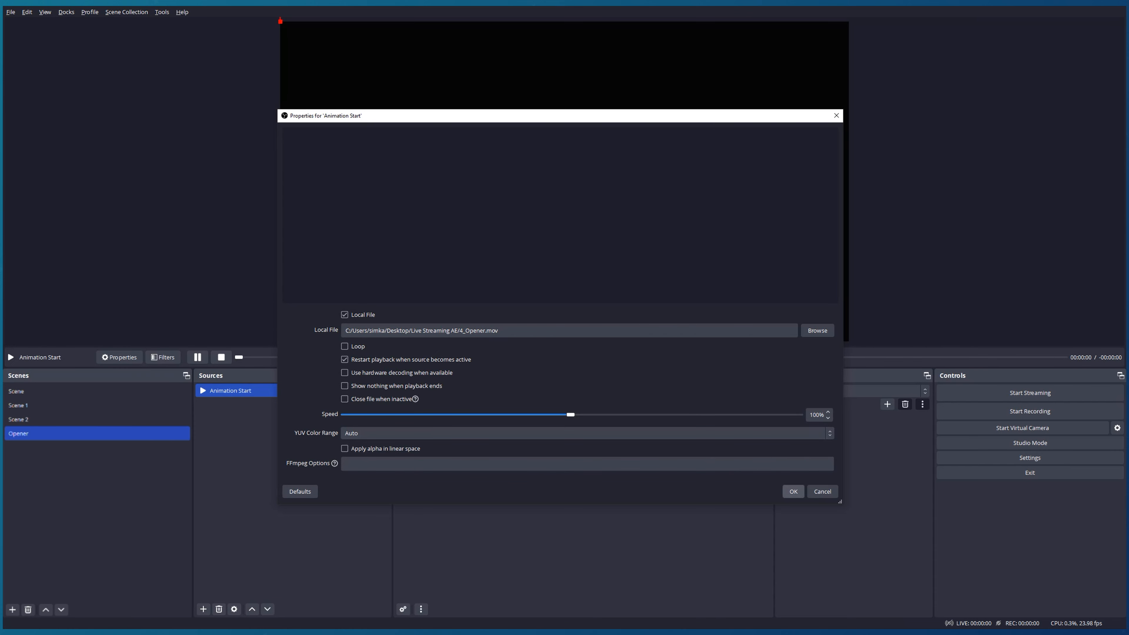
pyautogui.click(792, 491)
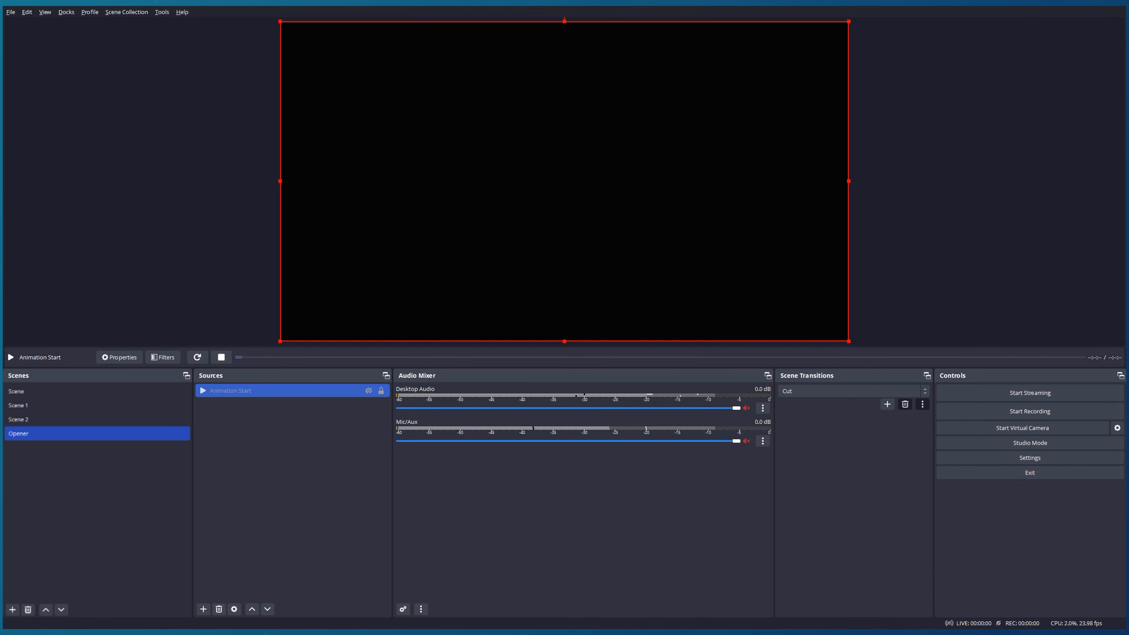
pyautogui.click(10, 356)
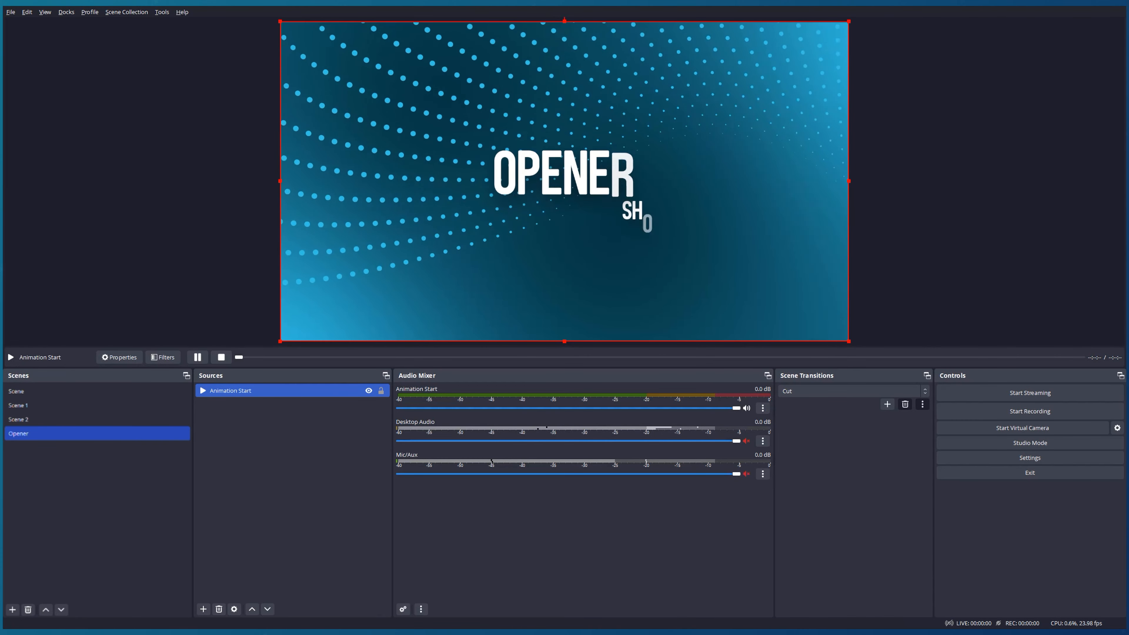